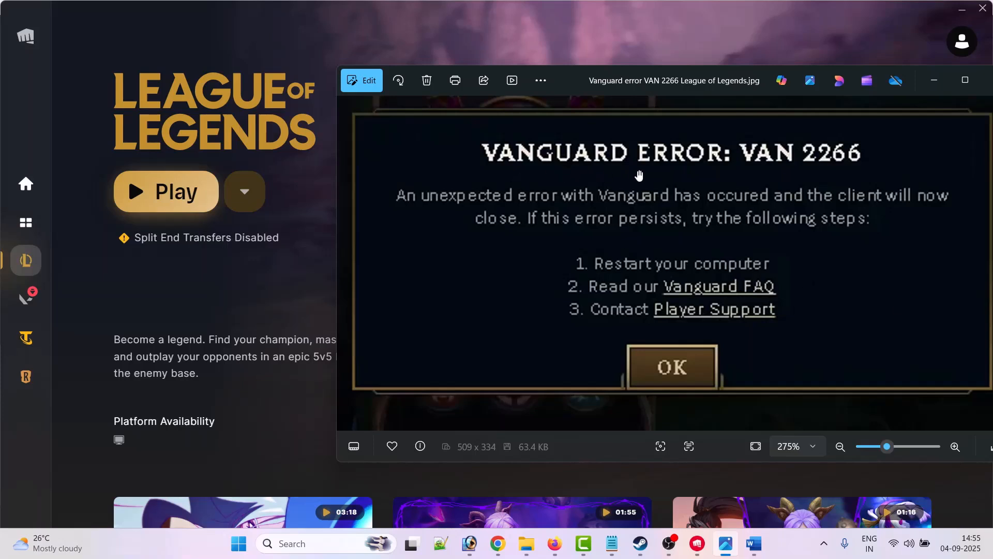
{"action": "mouse_move", "coordinate": [841, 184]}
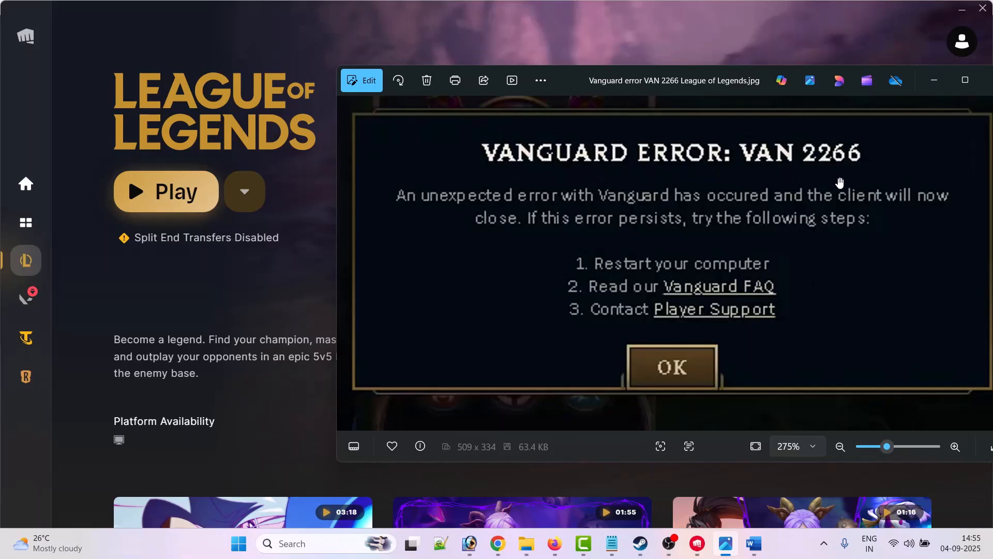
{"action": "mouse_move", "coordinate": [412, 215]}
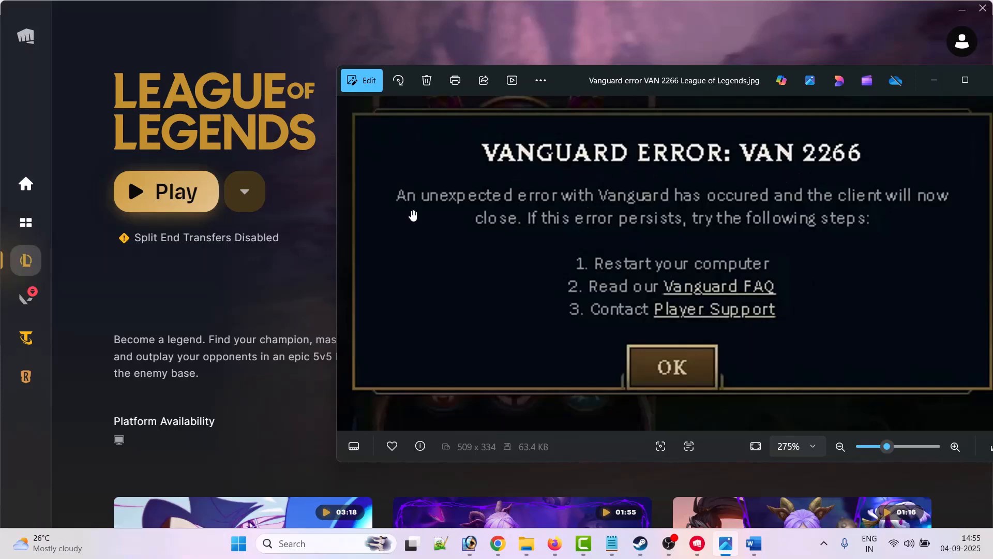
{"action": "mouse_move", "coordinate": [457, 214]}
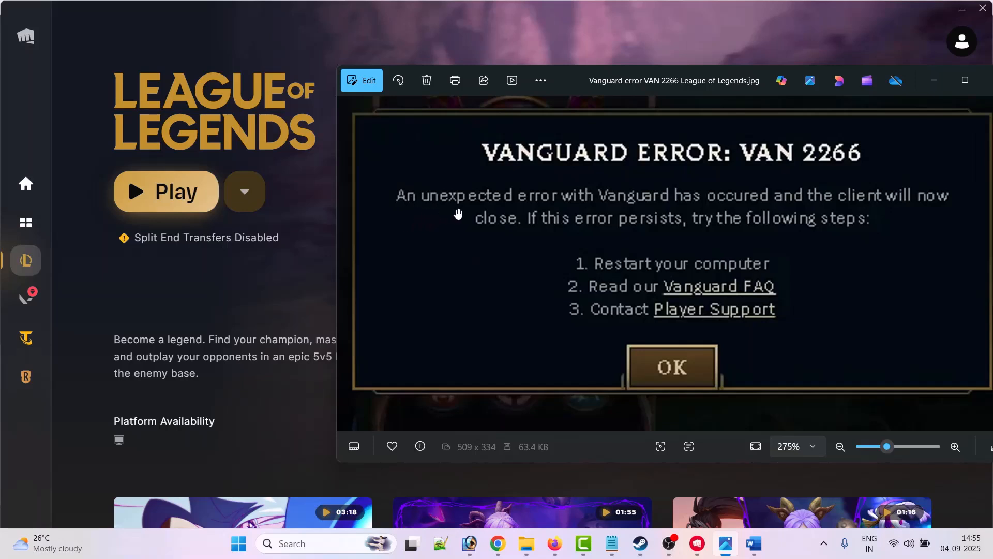
{"action": "mouse_move", "coordinate": [790, 209]}
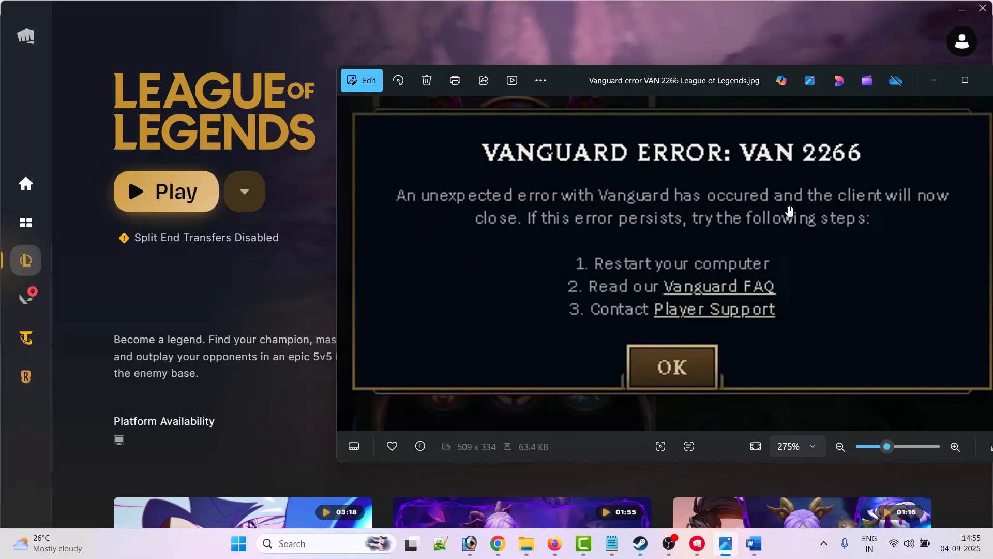
{"action": "mouse_move", "coordinate": [640, 237]}
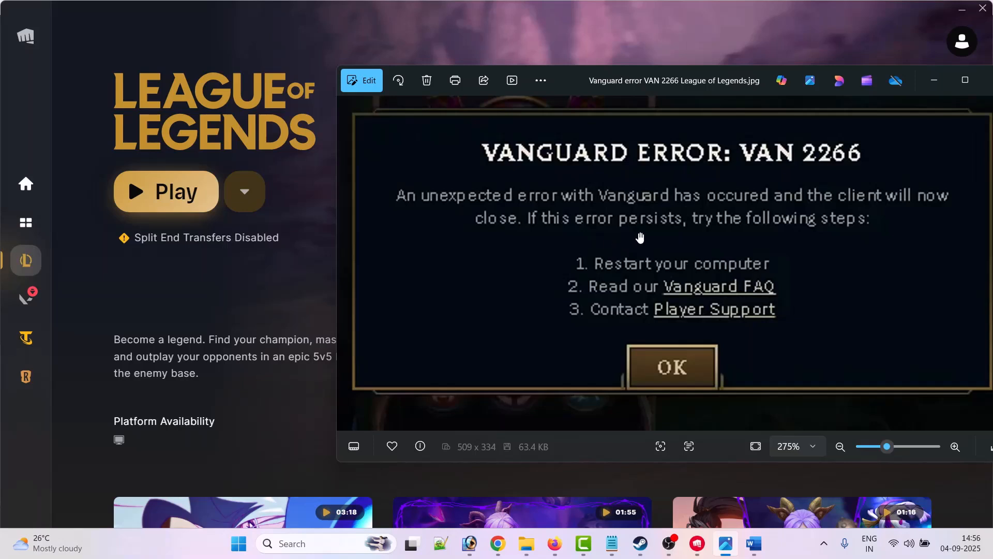
{"action": "mouse_move", "coordinate": [878, 230]}
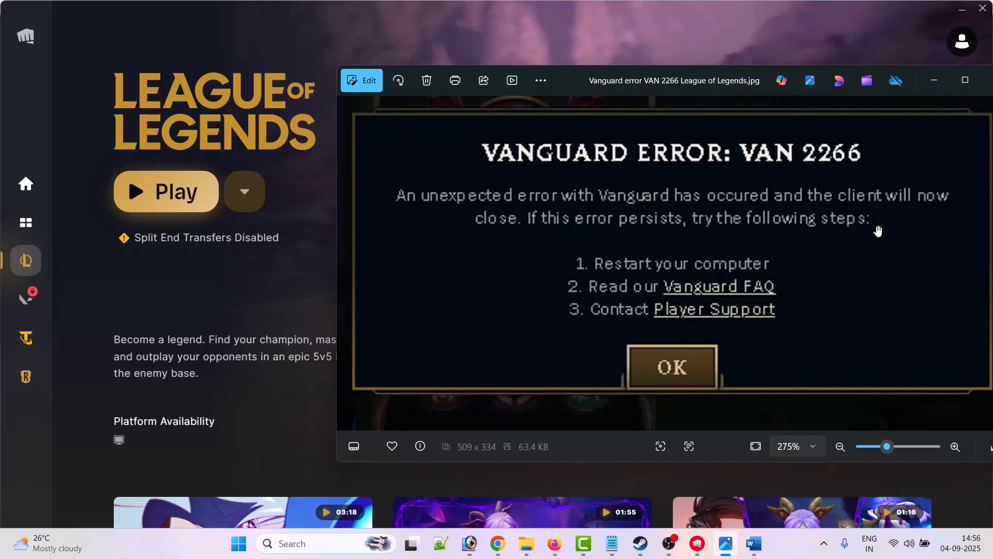
Run ncpa.cpl to open Network Connections showing the Wi-Fi adapter.
{"action": "left_click", "coordinate": [751, 542]}
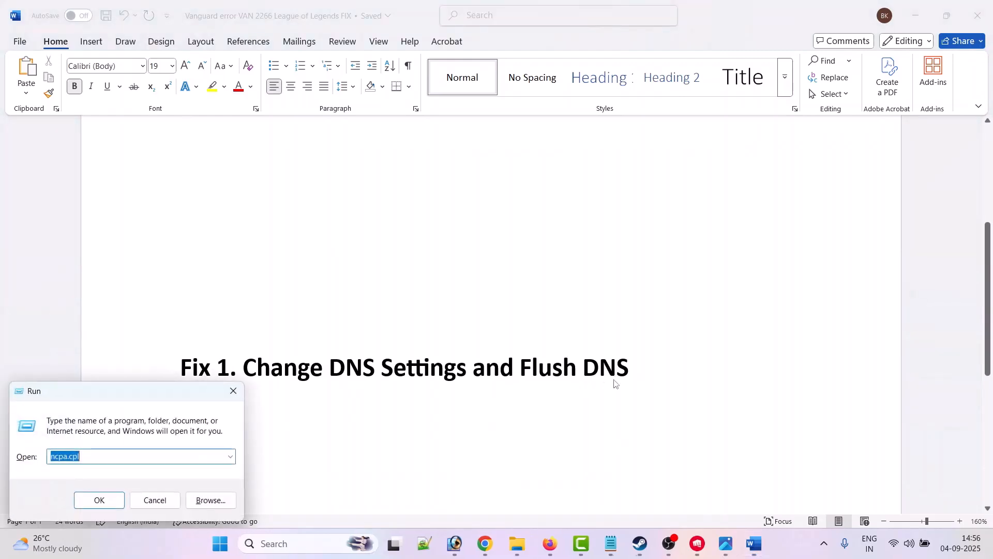
{"action": "mouse_move", "coordinate": [69, 476]}
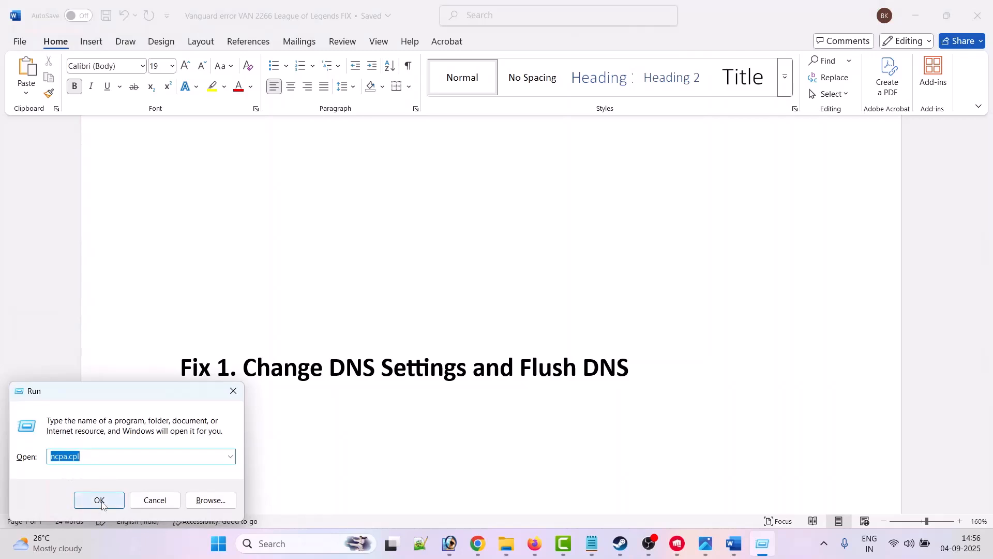
{"action": "left_click", "coordinate": [99, 500]}
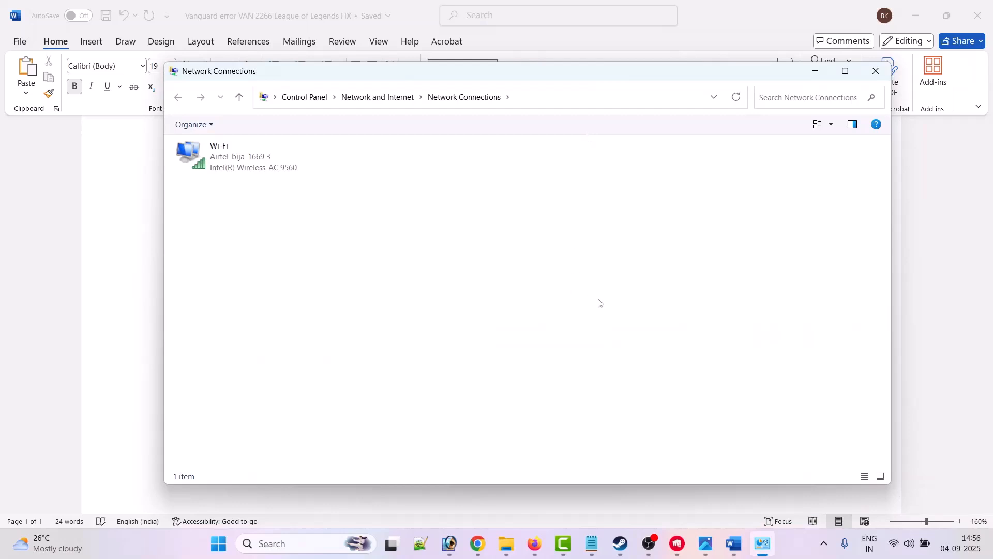
Open the Wi-Fi adapter's Properties and untick Internet Protocol Version 6 (TCP/IPv6).
{"action": "right_click", "coordinate": [234, 156]}
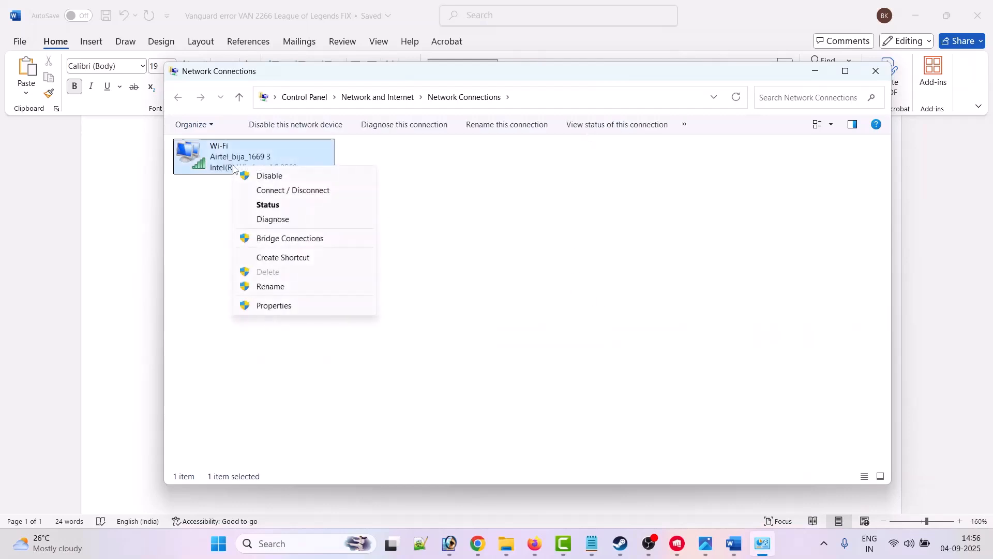
{"action": "left_click", "coordinate": [273, 306]}
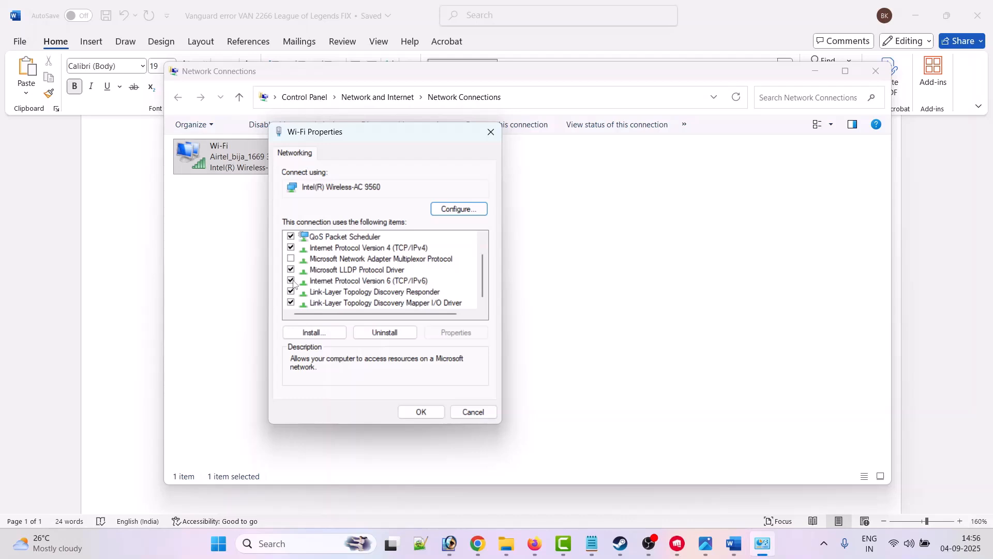
{"action": "left_click", "coordinate": [369, 280]}
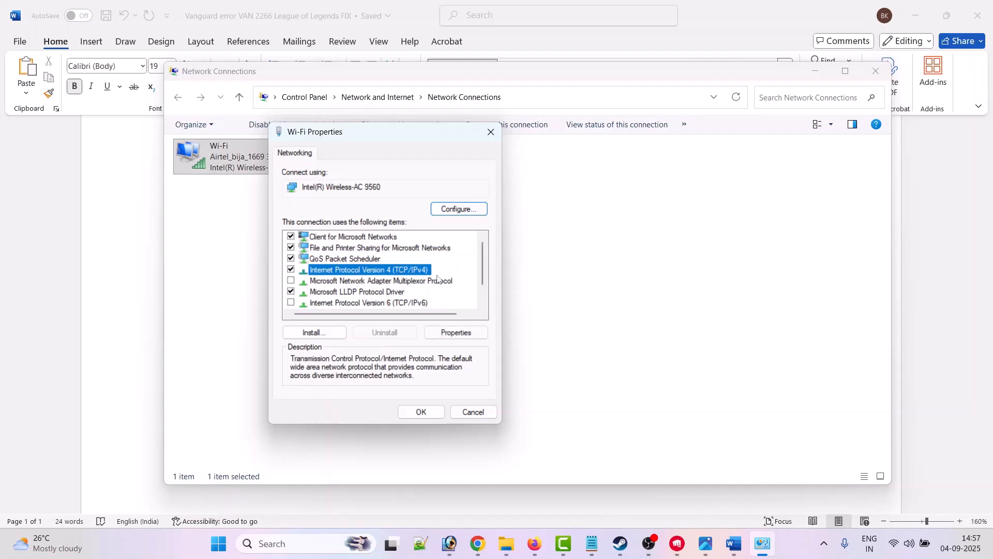
Set Wi-Fi IPv4 DNS servers to 8.8.8.8 and 8.8.4.4 and confirm with OK.
{"action": "left_click", "coordinate": [454, 332]}
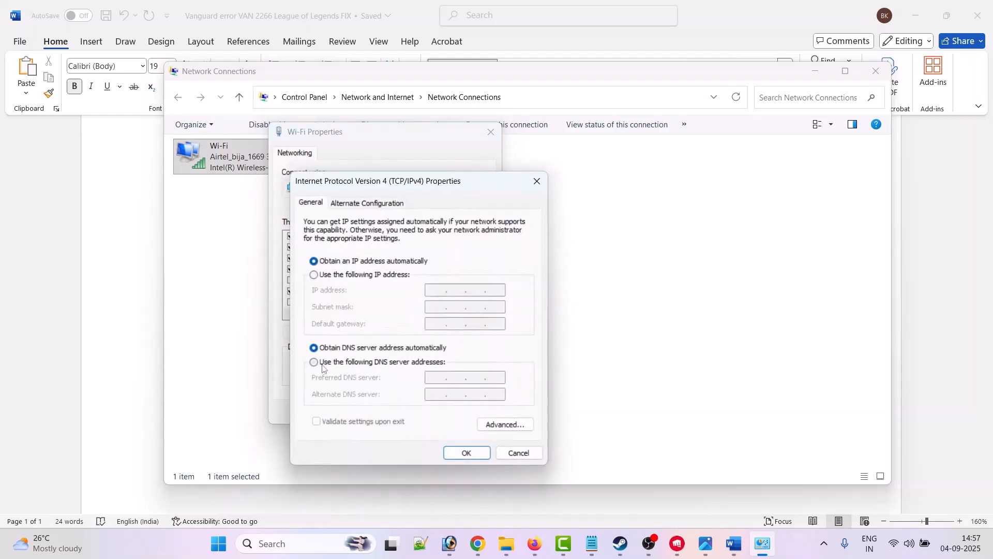
{"action": "left_click", "coordinate": [313, 361]}
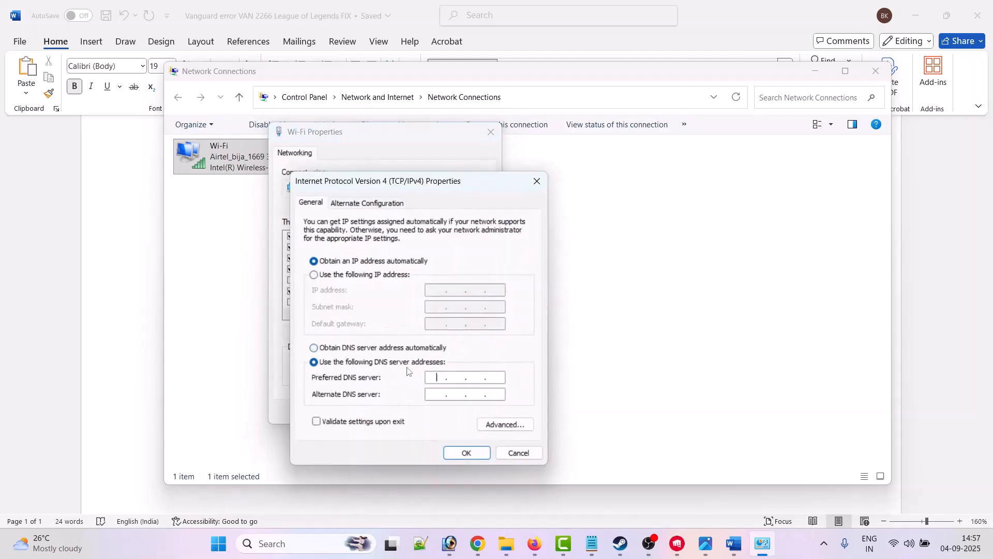
{"action": "mouse_move", "coordinate": [623, 386]}
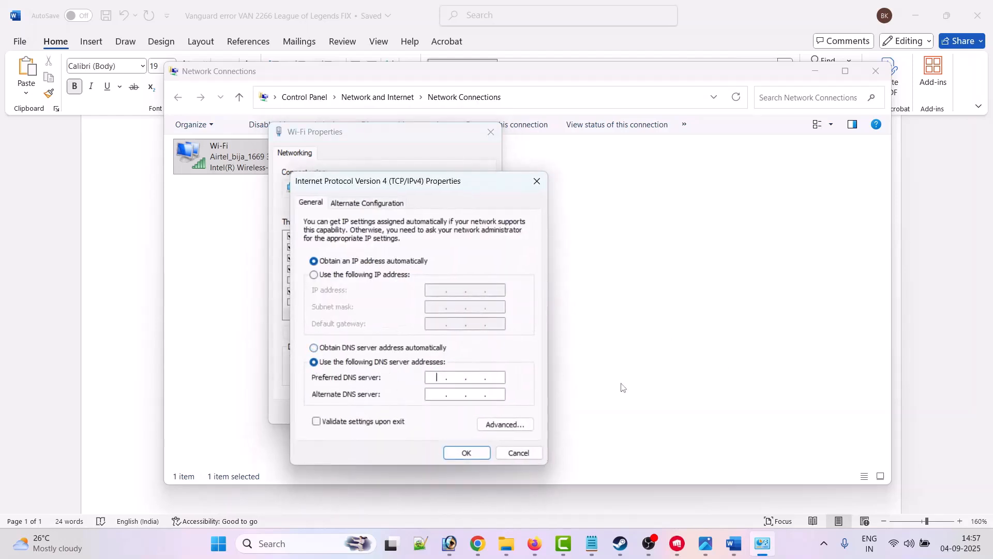
{"action": "type", "text": "8.8"}
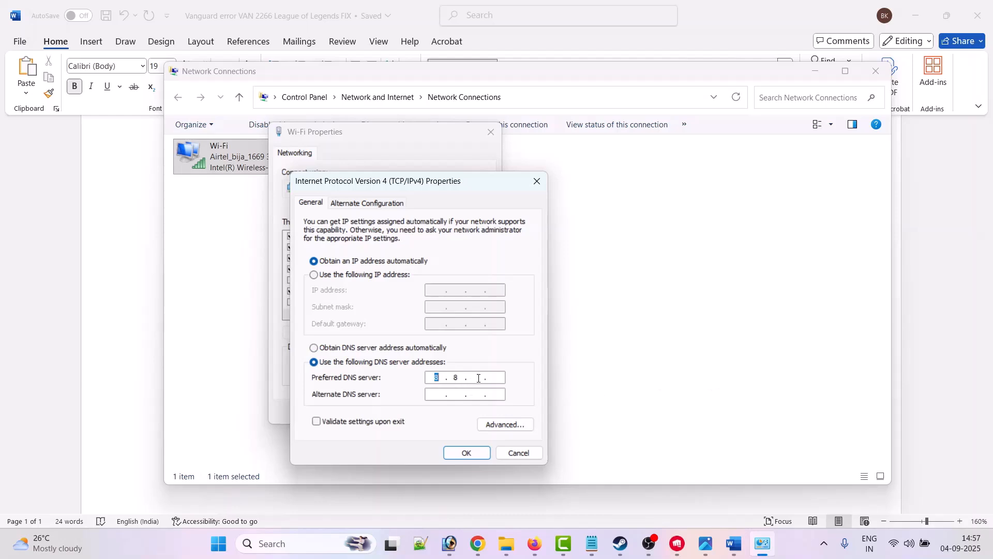
{"action": "type", "text": "8.8.8.8"}
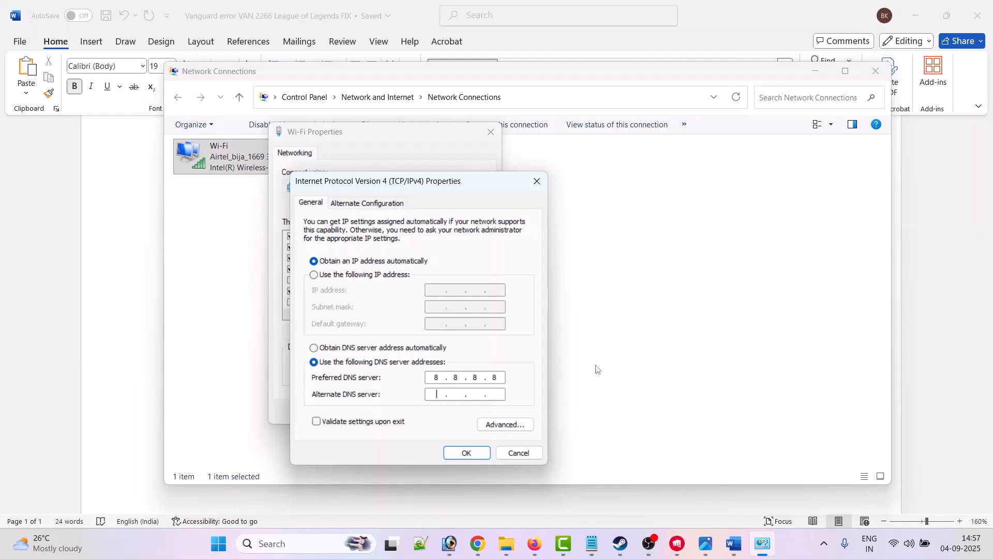
{"action": "type", "text": "8.8.4.4"}
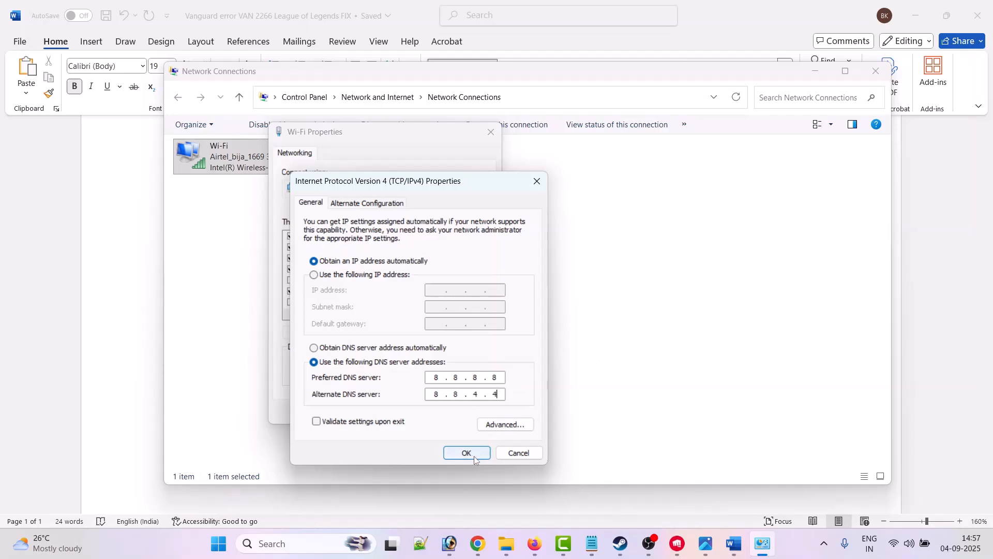
{"action": "left_click", "coordinate": [467, 453]}
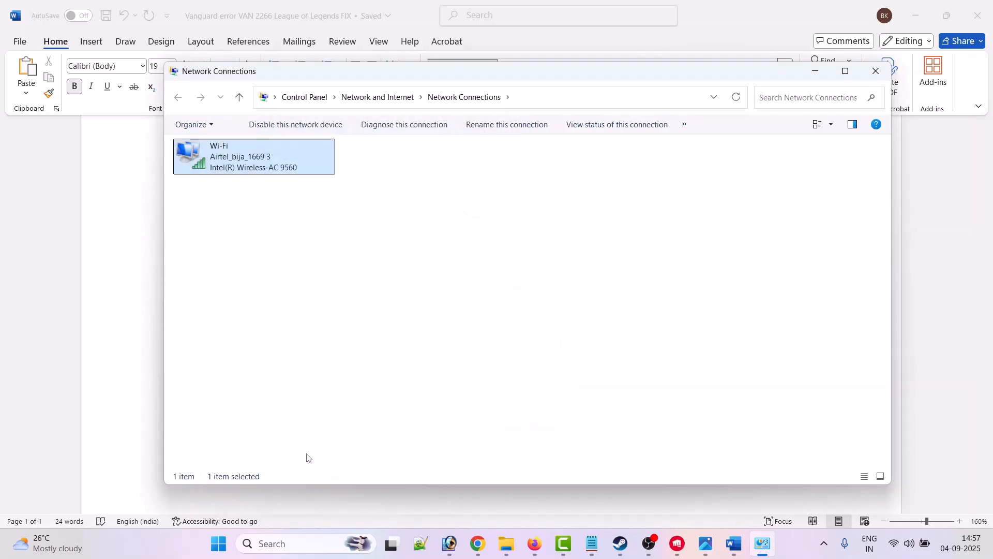
Search for cmd and launch Command Prompt as administrator.
{"action": "left_click", "coordinate": [285, 543]}
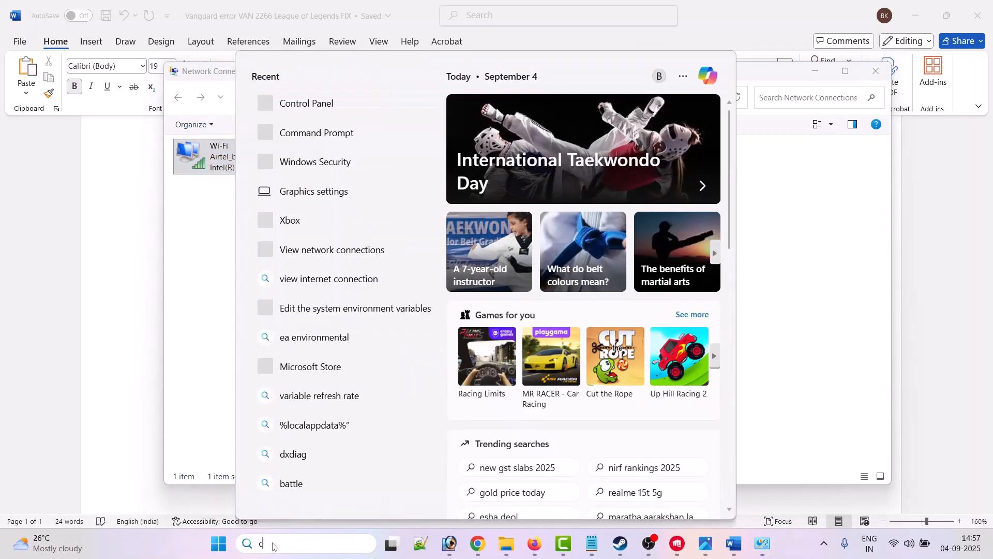
{"action": "type", "text": "md"}
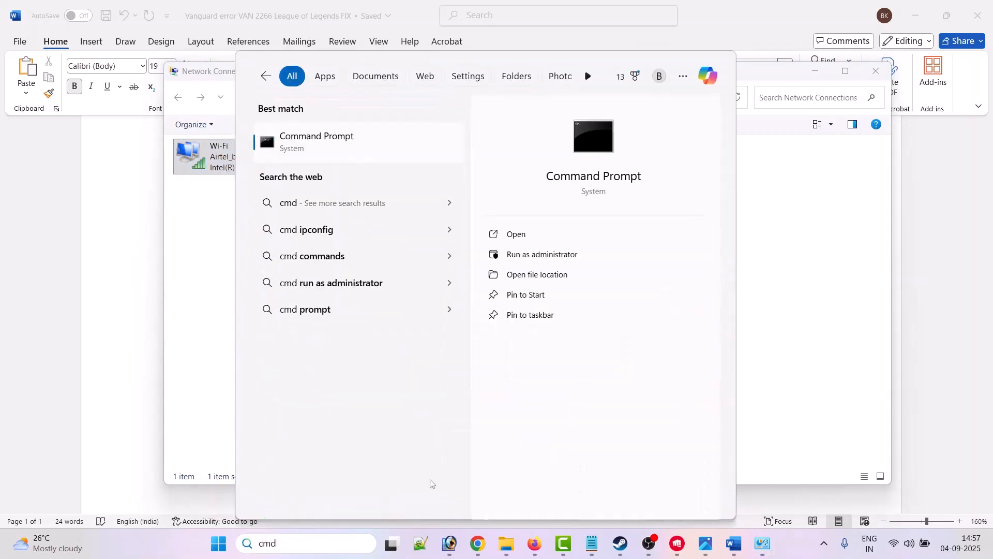
{"action": "mouse_move", "coordinate": [566, 254]}
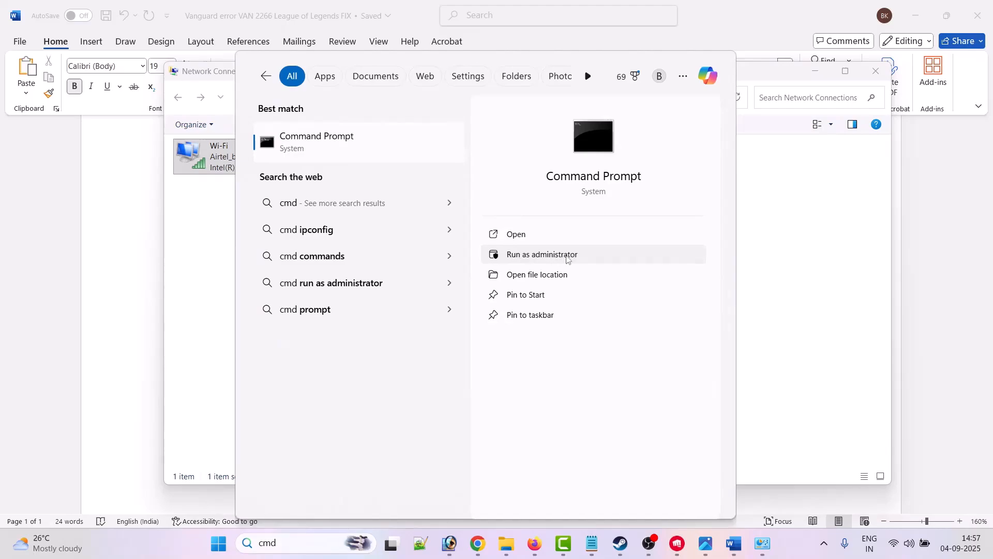
{"action": "left_click", "coordinate": [542, 254]}
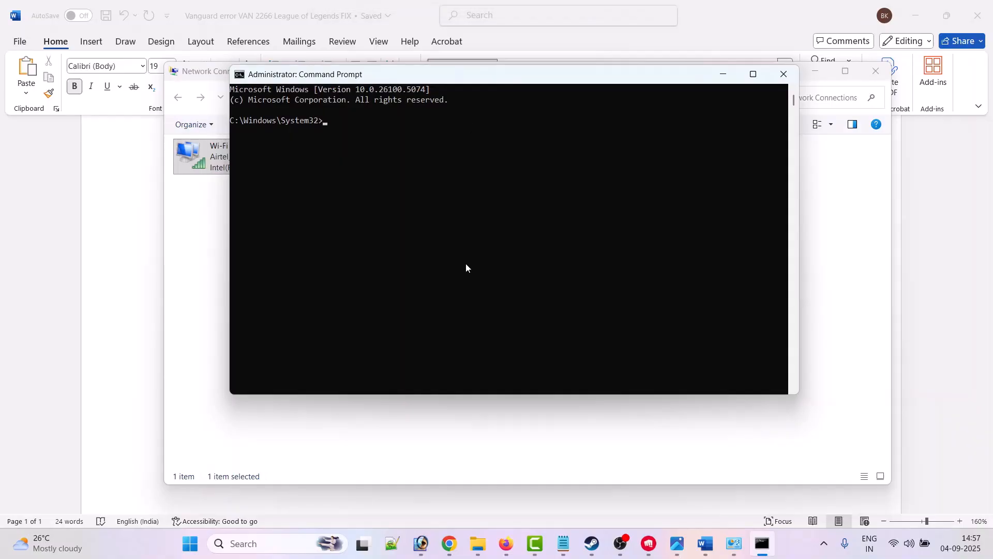
Run ipconfig /flushdns, then close the Command Prompt window.
{"action": "type", "text": "ipconfig"}
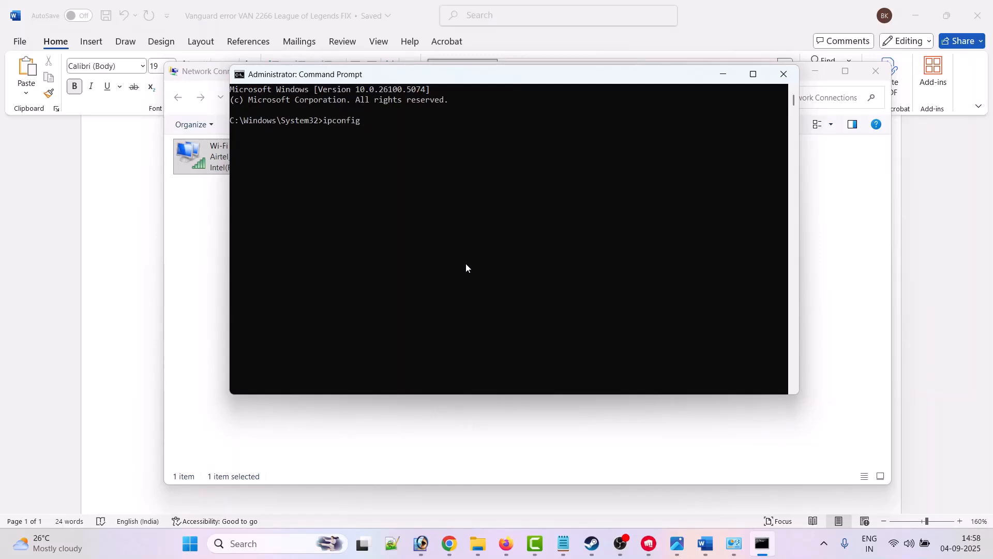
{"action": "type", "text": "/flushdns"}
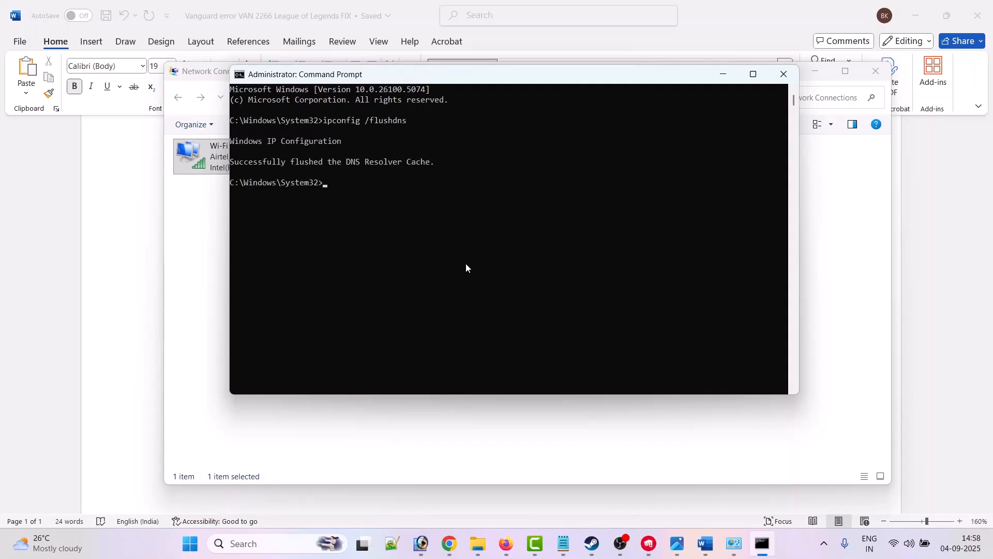
{"action": "mouse_move", "coordinate": [784, 74]}
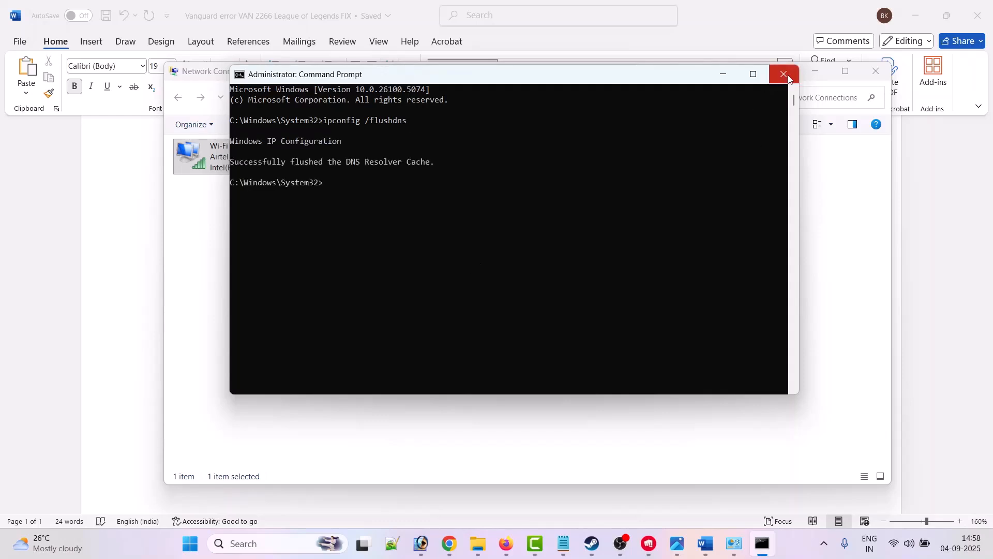
{"action": "left_click", "coordinate": [784, 74]}
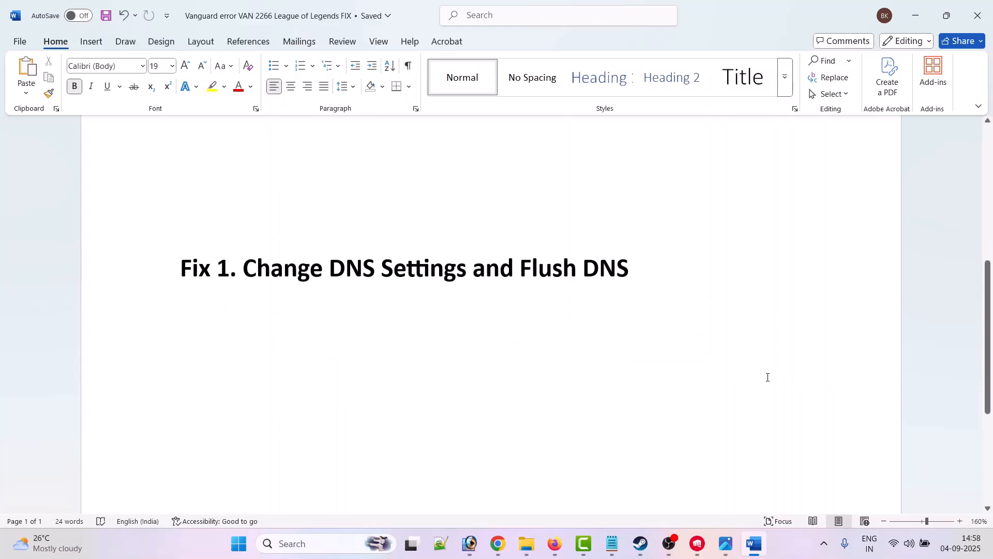
Scroll the Word notes down to the 'Fix 2. Reset Wi-Fi Router' heading.
{"action": "scroll", "scroll_direction": "down", "scroll_amount": 3}
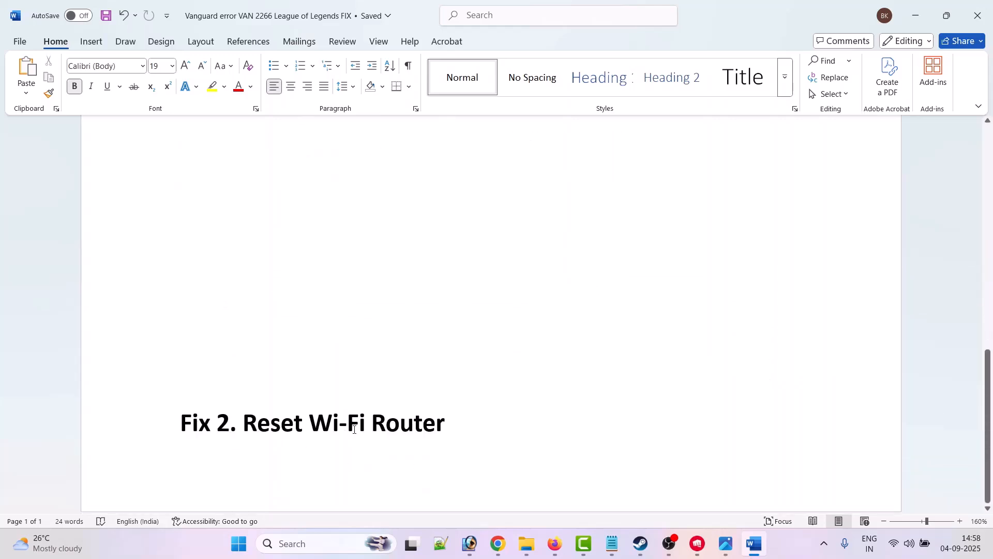
{"action": "mouse_move", "coordinate": [546, 410]}
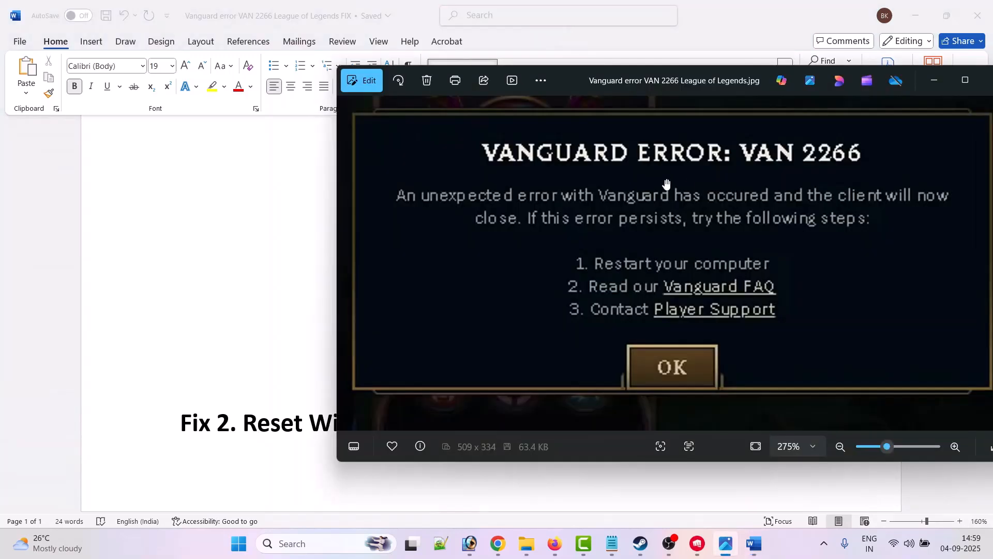
{"action": "mouse_move", "coordinate": [821, 181]}
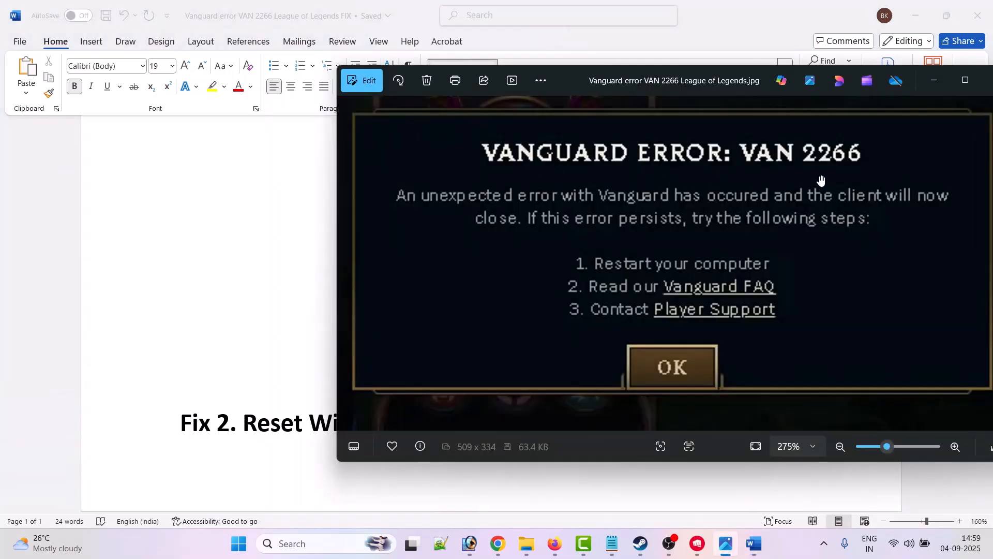